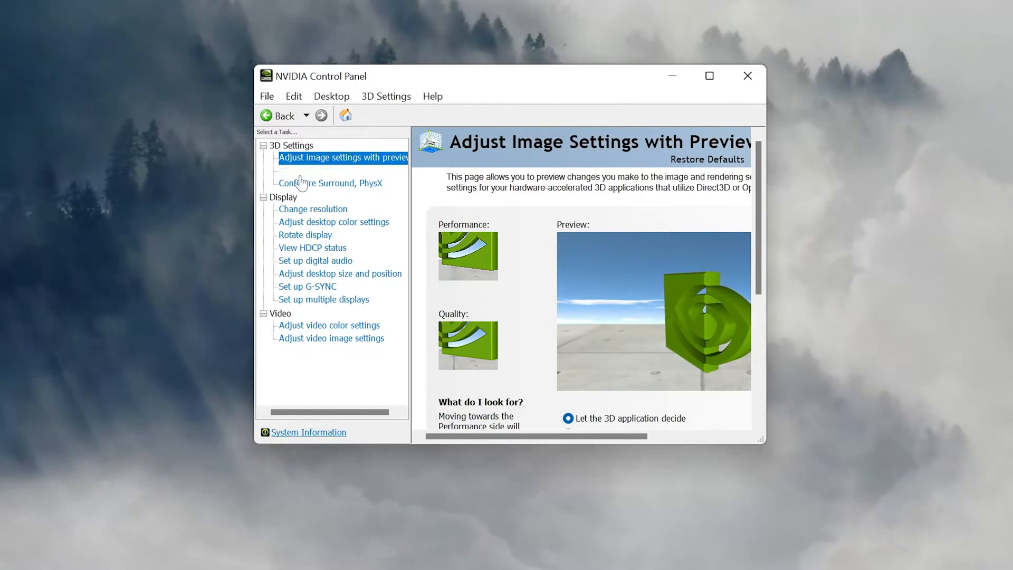
# - Browse Manage 3D settings and Change resolution in NVIDIA Control Panel, then close it
pyautogui.click(315, 171)
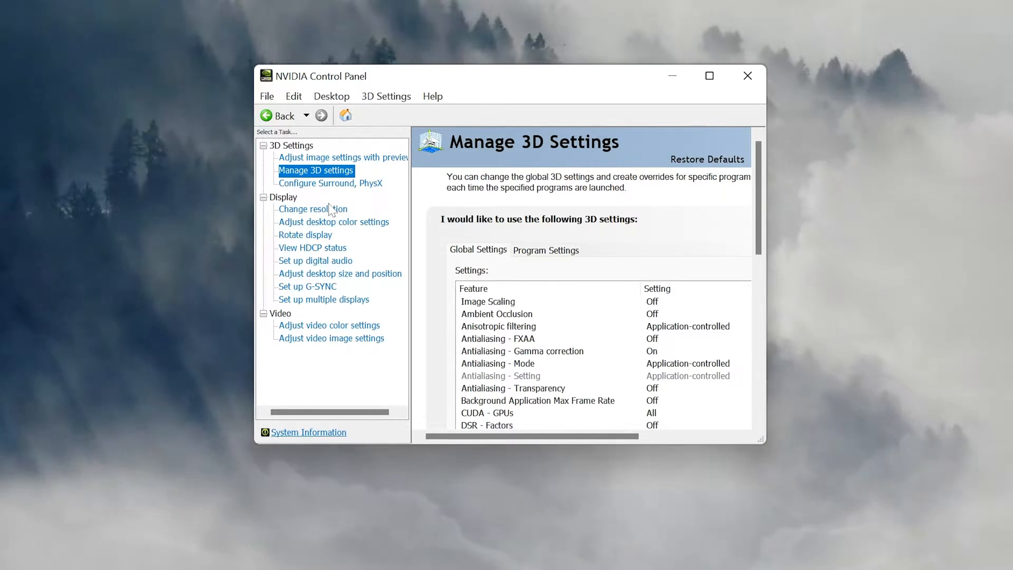
pyautogui.click(313, 208)
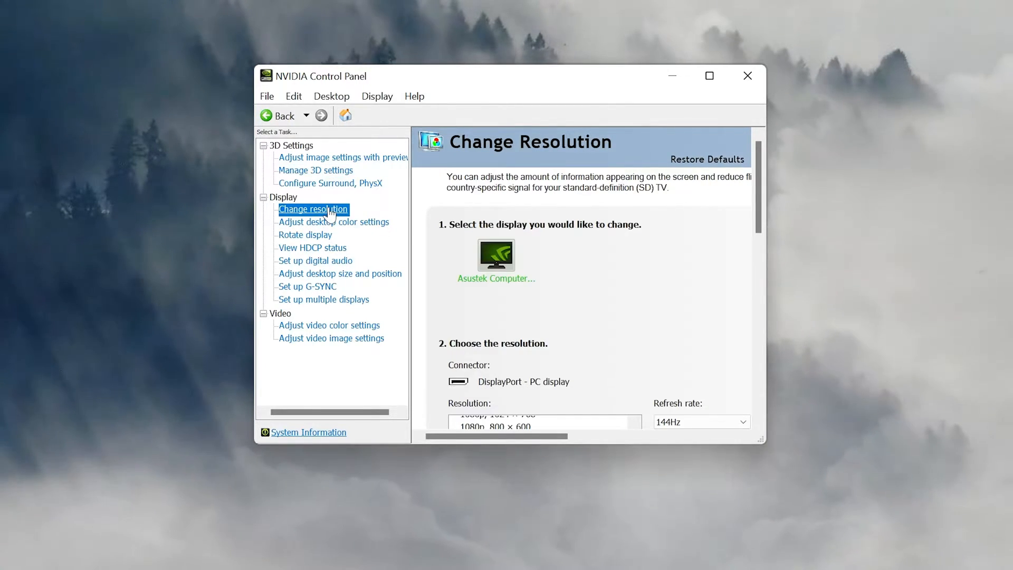
pyautogui.moveTo(300, 234)
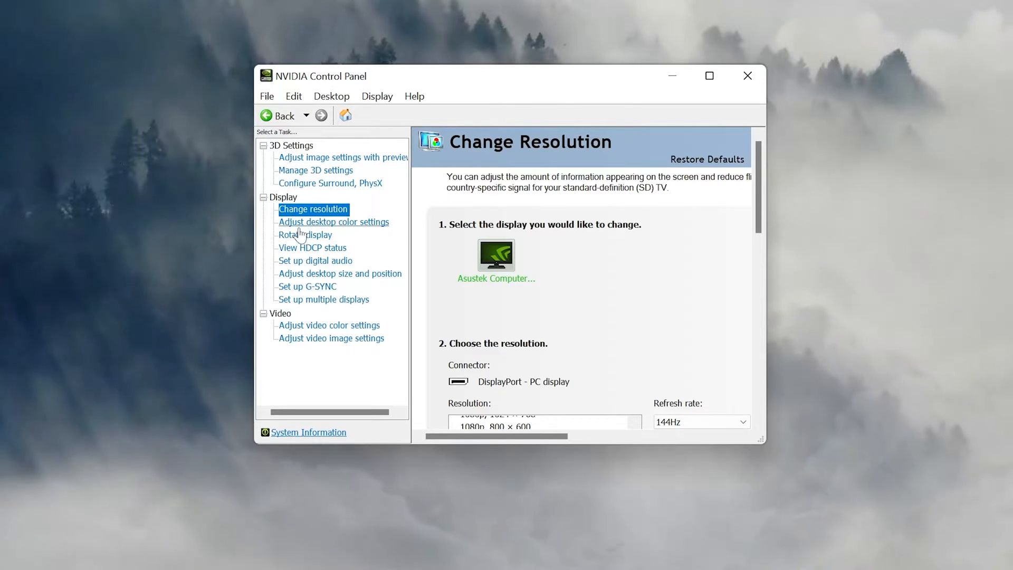
pyautogui.click(747, 76)
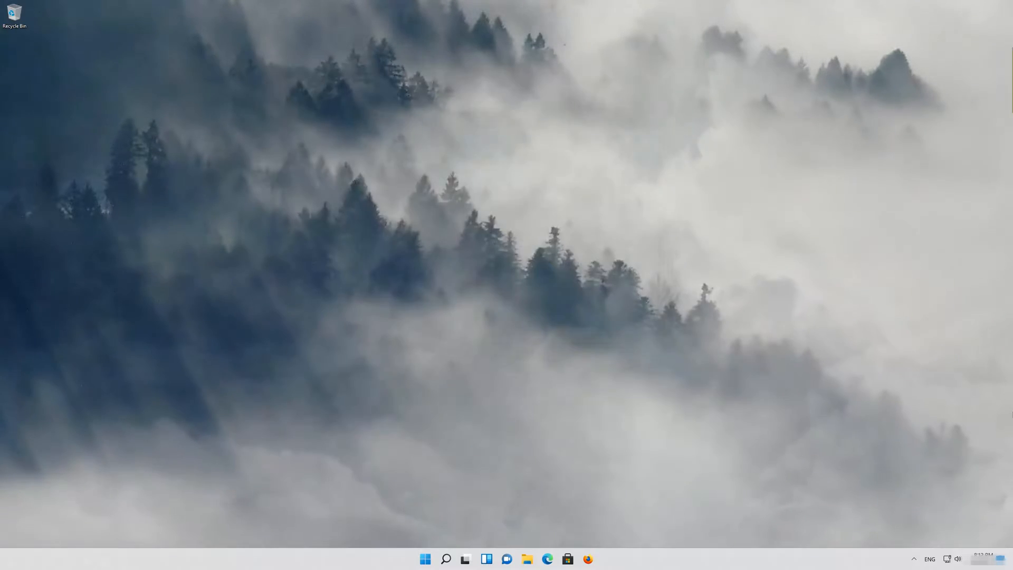
# - Launch Firefox and search Google for 'geforce experience'
pyautogui.click(586, 559)
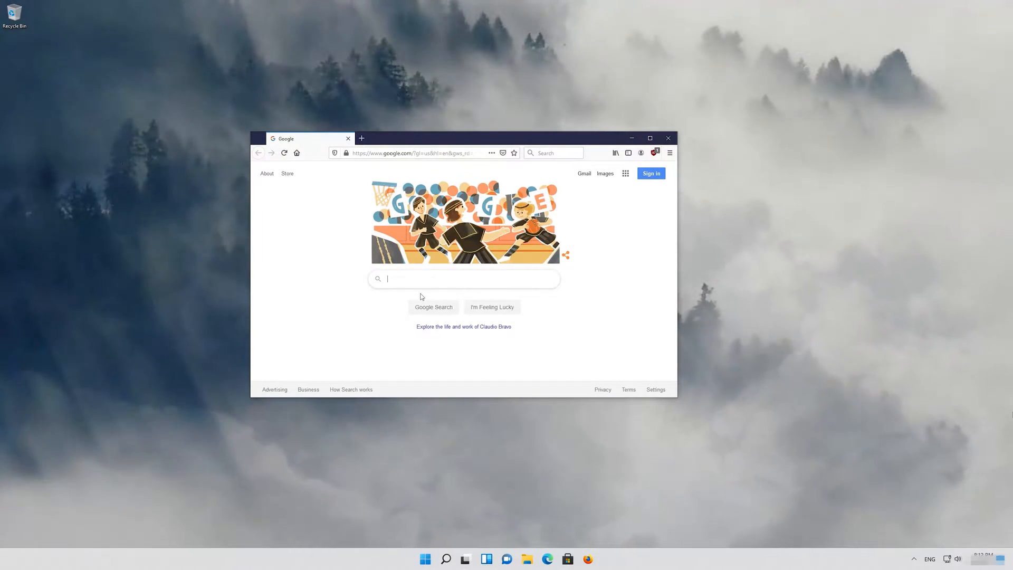
pyautogui.write('geforce expe')
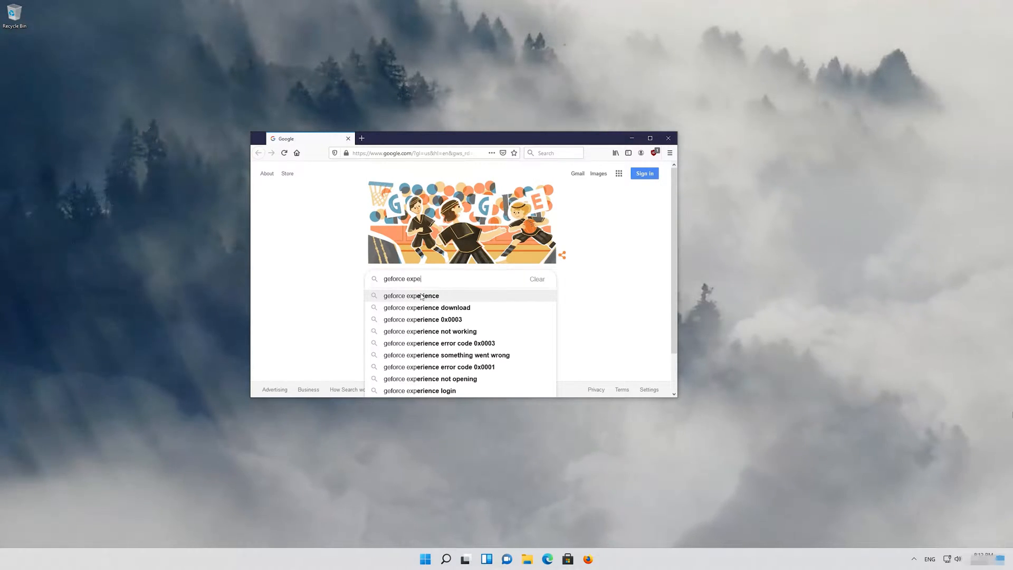
pyautogui.write('rience')
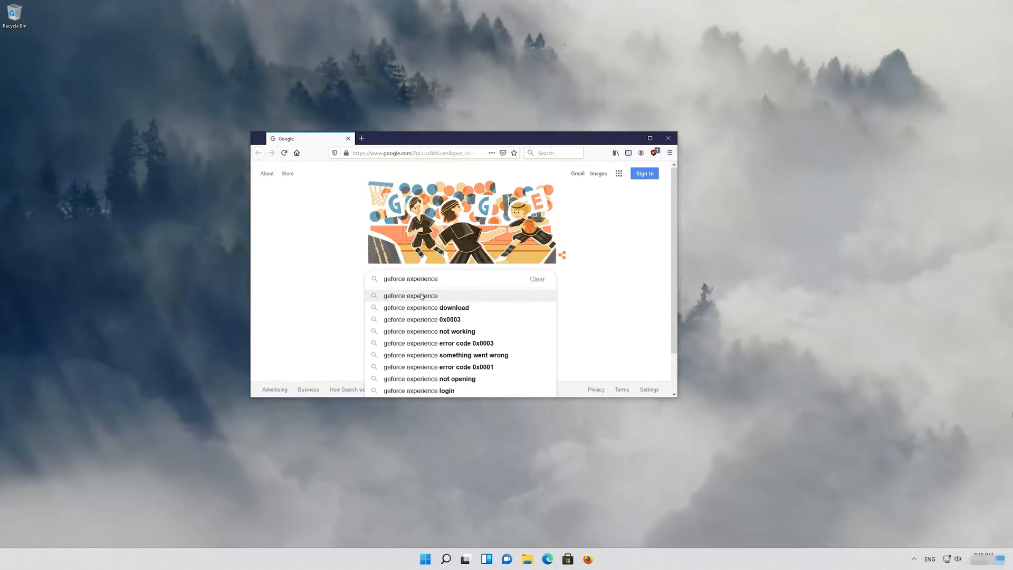
pyautogui.click(410, 295)
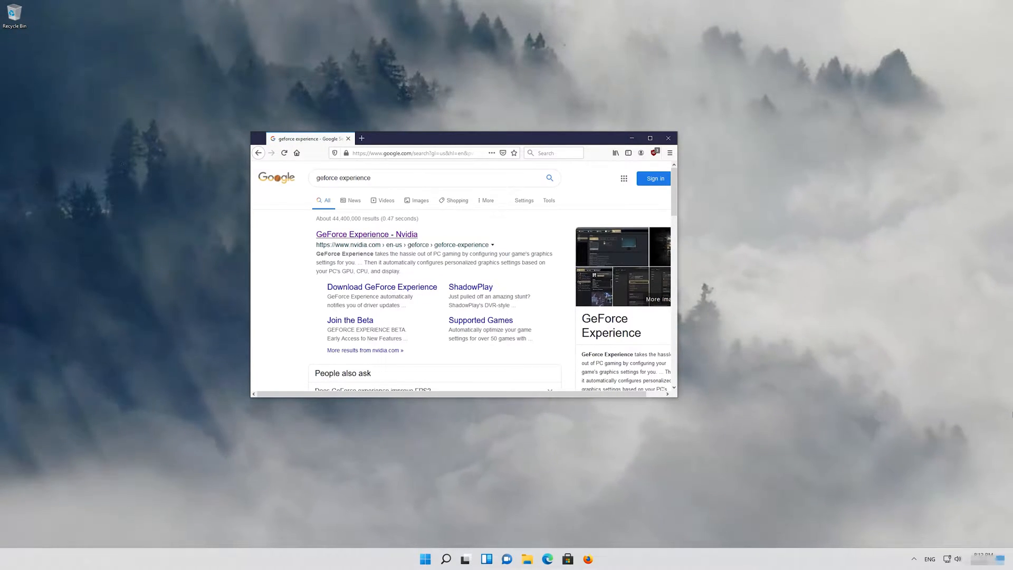
pyautogui.moveTo(366, 234)
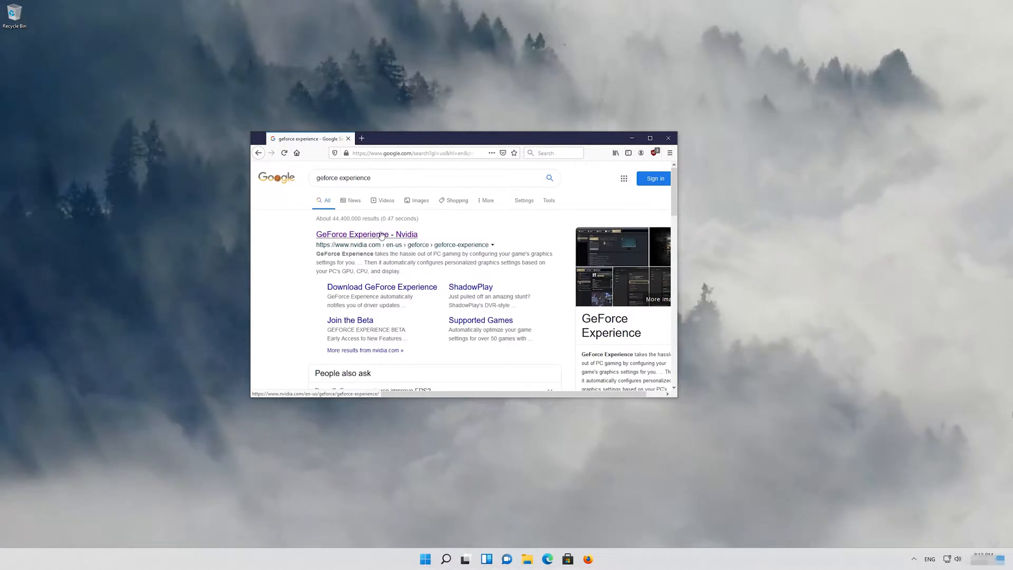
# - Download and save the GeForce Experience installer from nvidia.com, then close Firefox
pyautogui.click(366, 234)
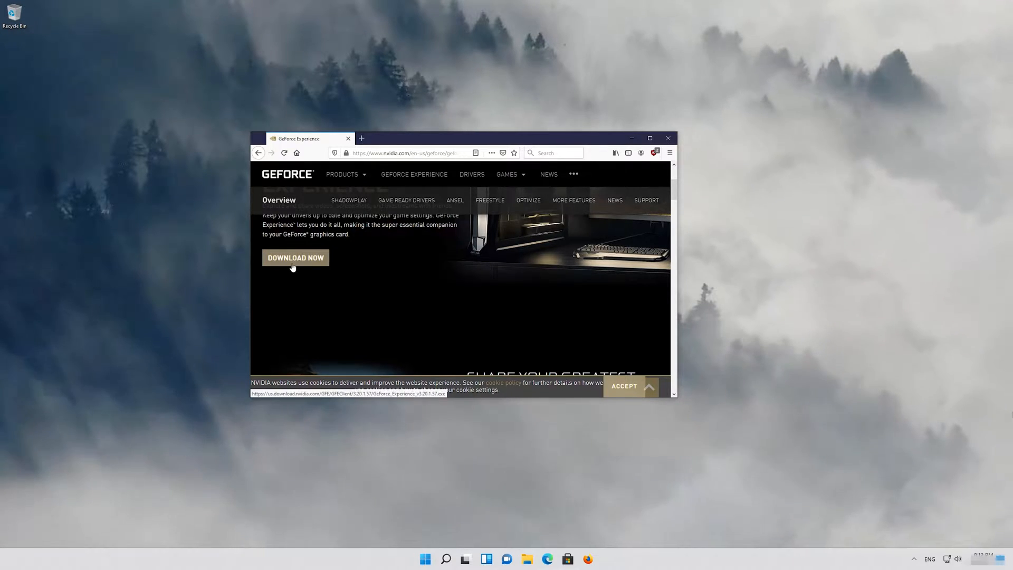
pyautogui.click(296, 257)
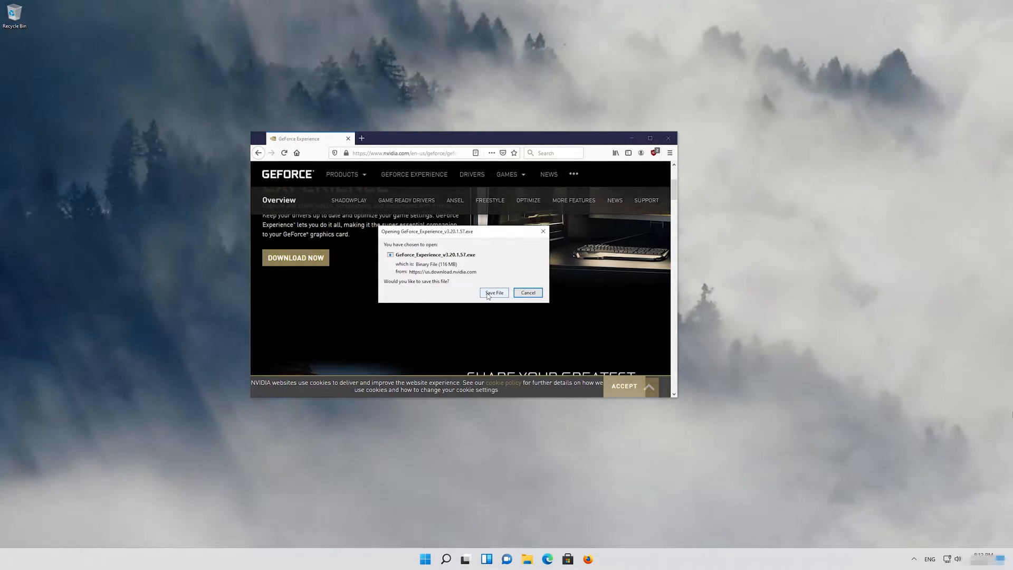
pyautogui.click(493, 292)
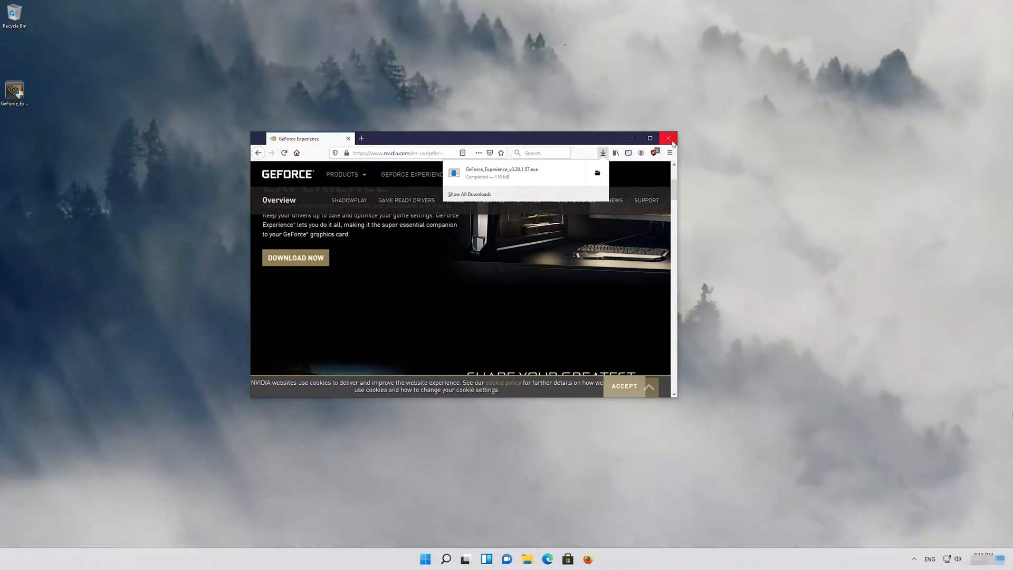
pyautogui.click(669, 138)
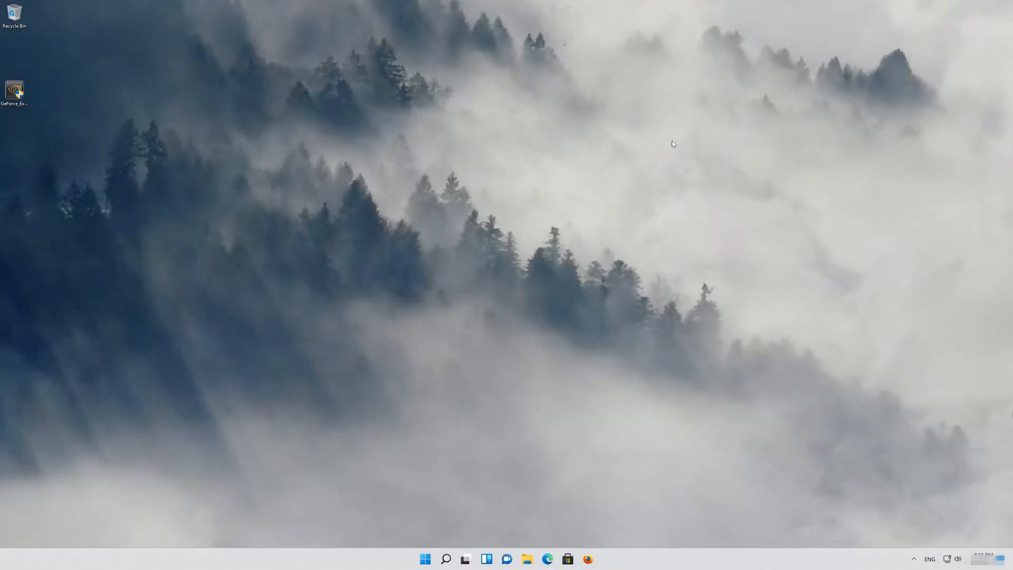
# - Run the GeForce Experience installer from the desktop, granting UAC permission, and bring up the Start menu
pyautogui.click(13, 92)
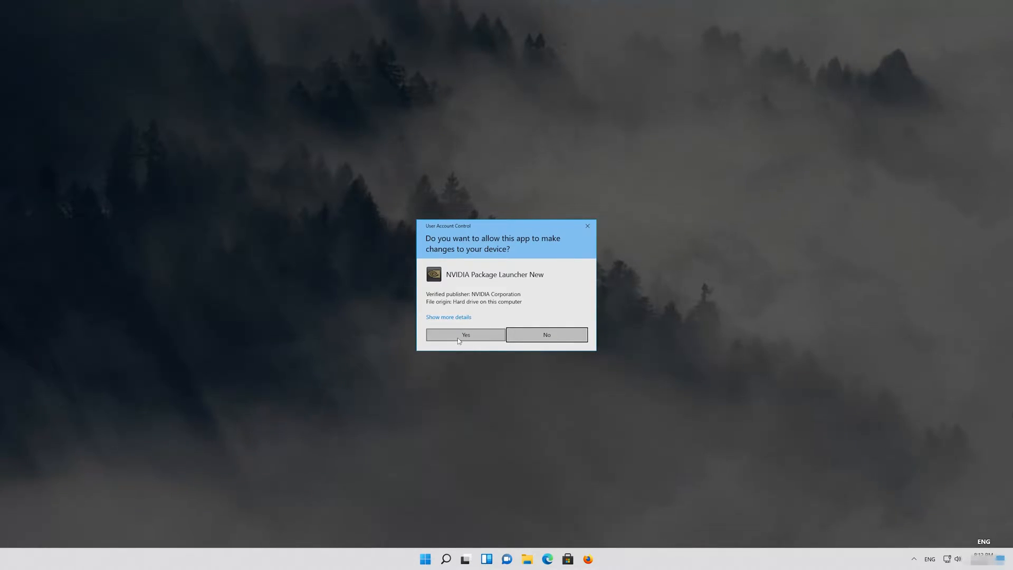
pyautogui.click(464, 334)
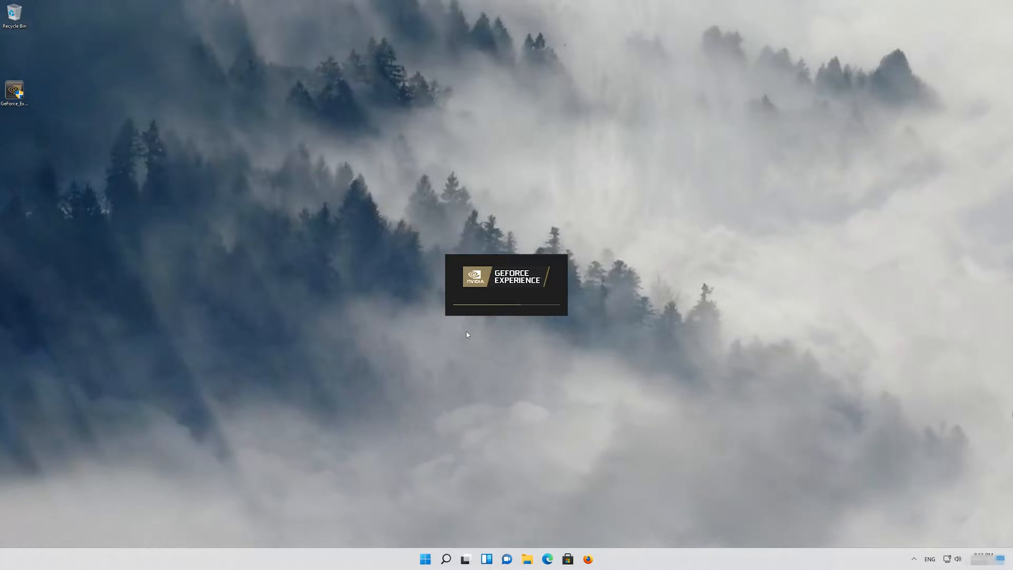
pyautogui.click(424, 559)
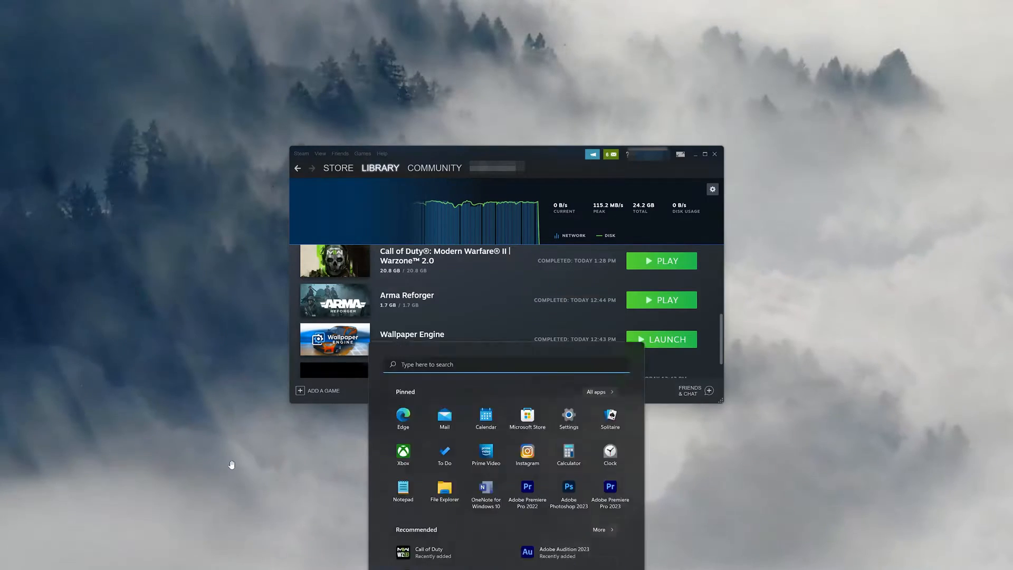
# - Launch GeForce Experience by searching 'geforce Experience' in the Start menu
pyautogui.write('geforce Experience')
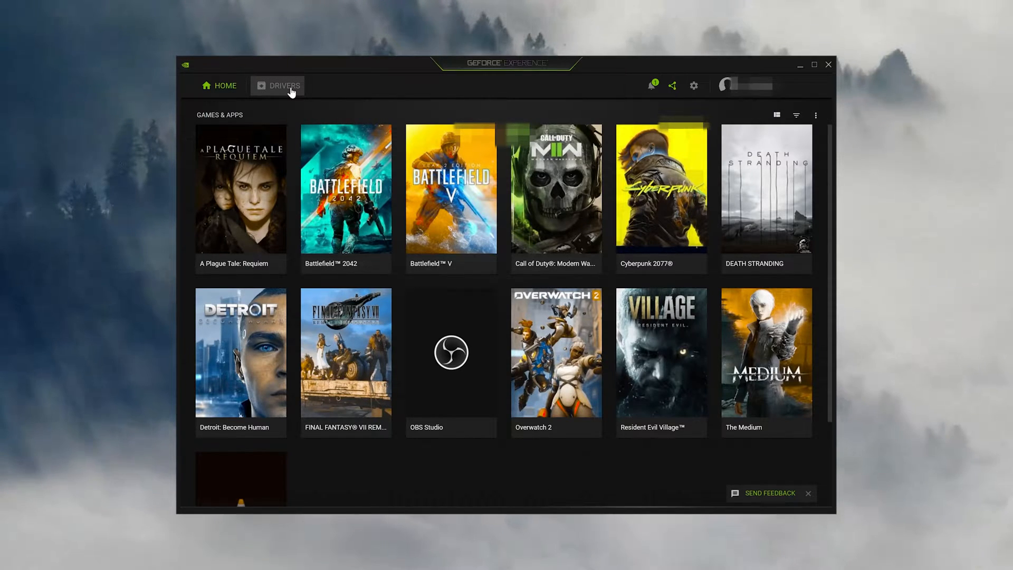
# - Download the latest GeForce Game Ready Driver 526.98 from the Drivers section
pyautogui.click(283, 85)
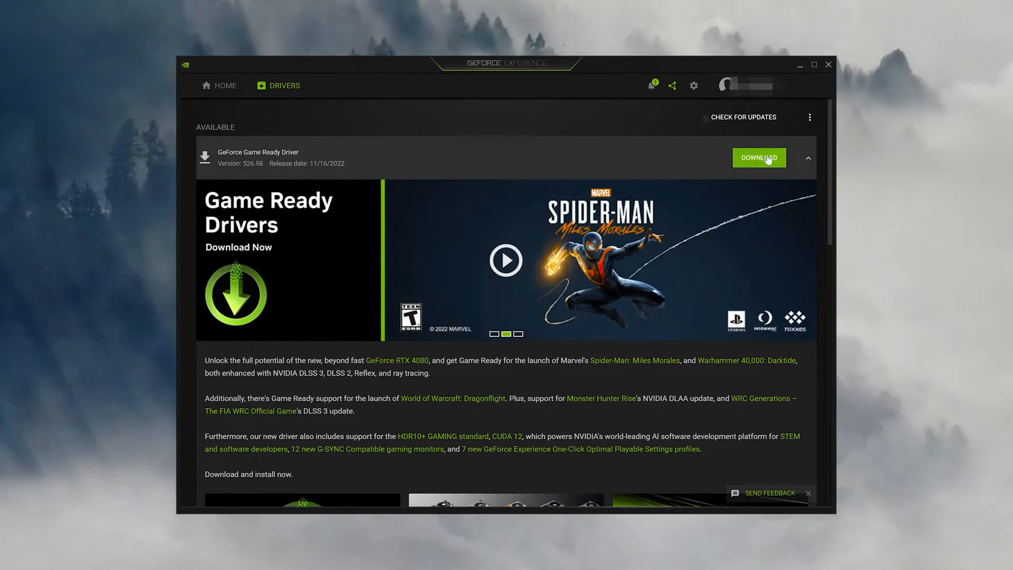
pyautogui.moveTo(741, 123)
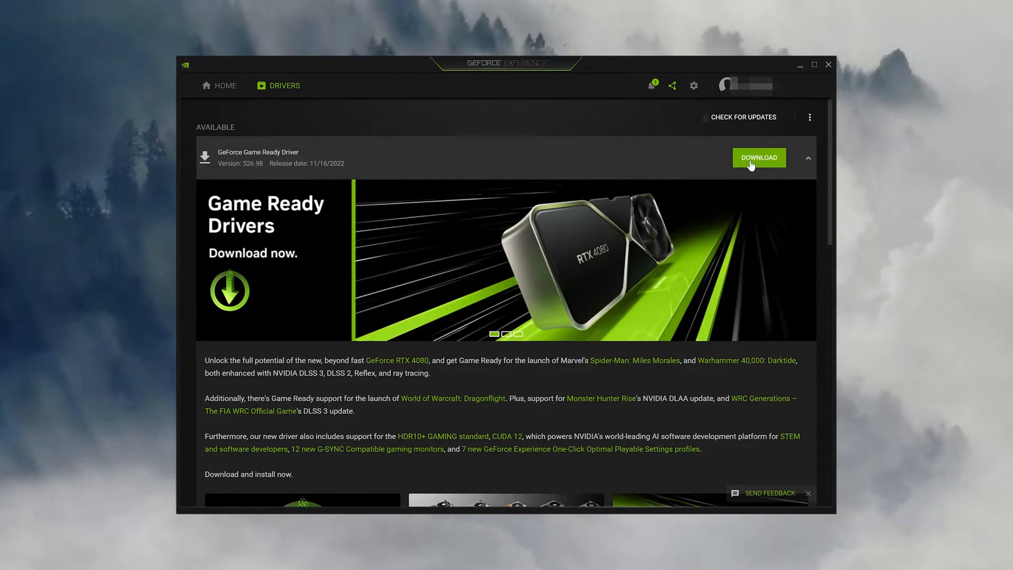
pyautogui.click(759, 157)
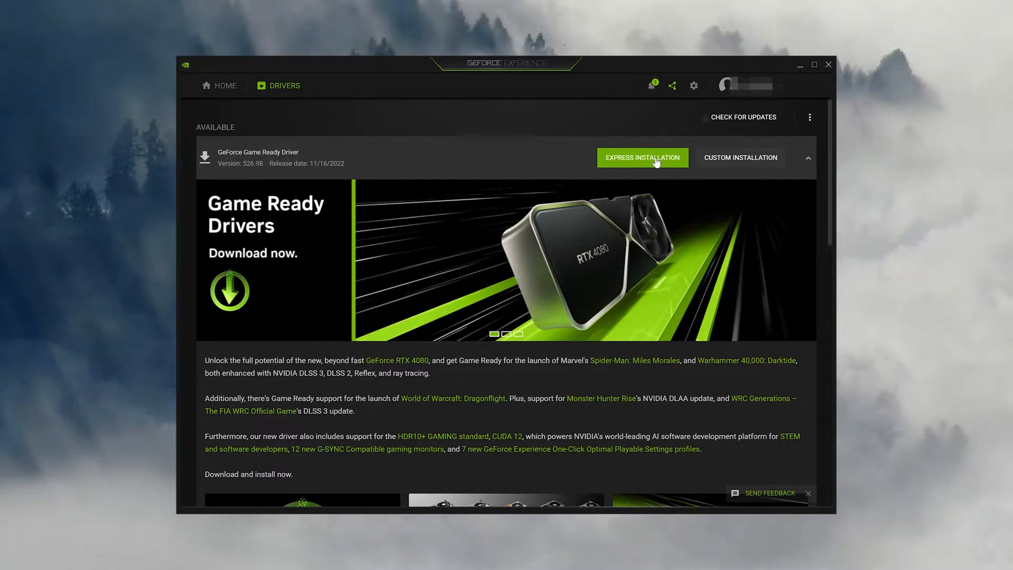
# - Express-install Game Ready Driver 526.98, dismiss the summary and return to the Home library
pyautogui.click(642, 158)
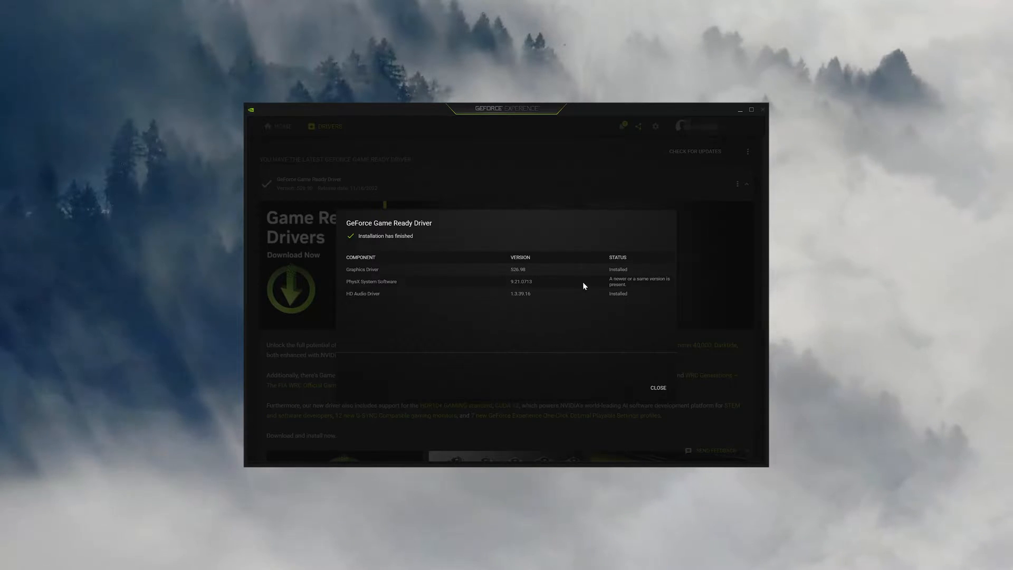
pyautogui.moveTo(534, 304)
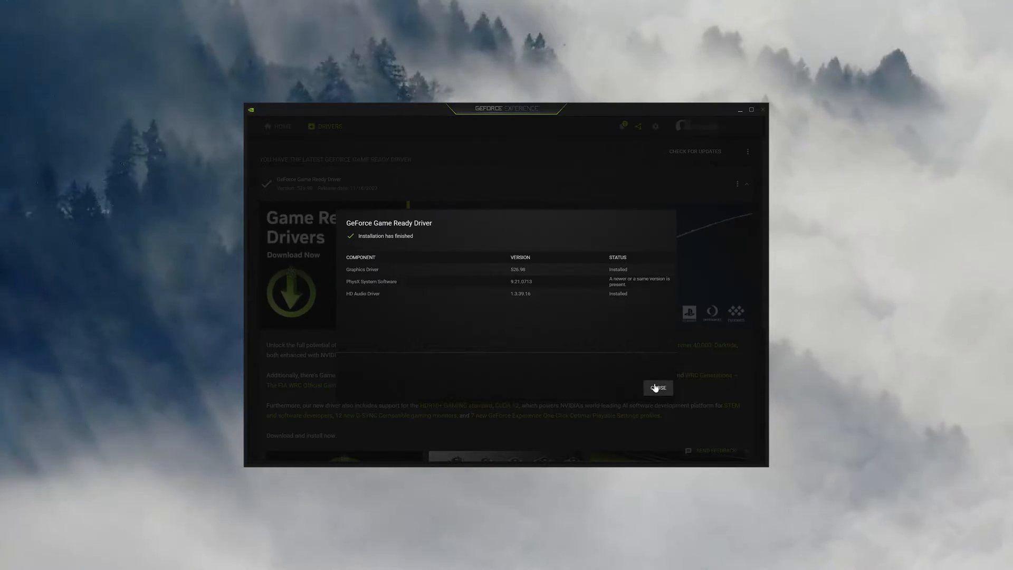
pyautogui.click(658, 387)
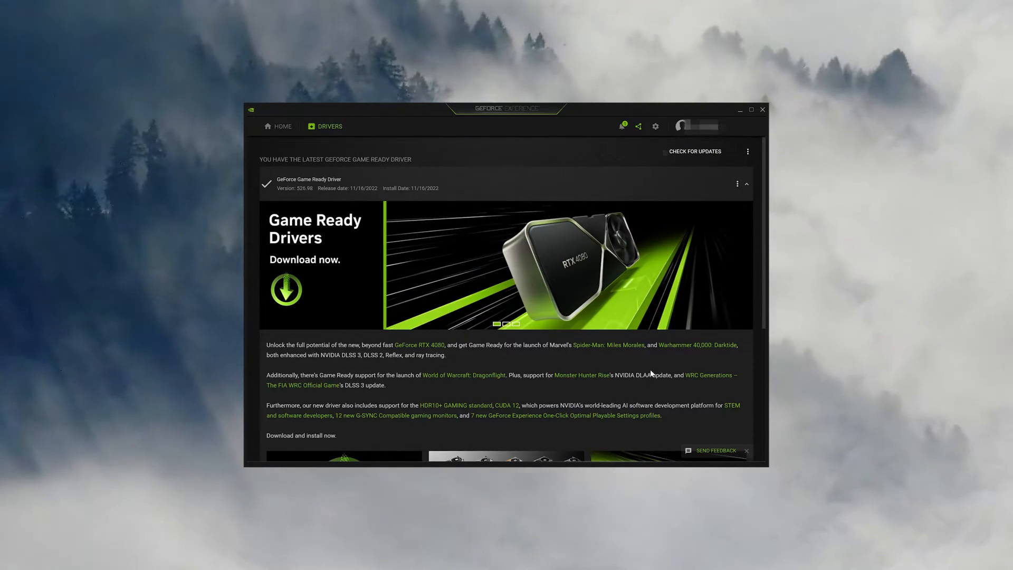
pyautogui.click(282, 126)
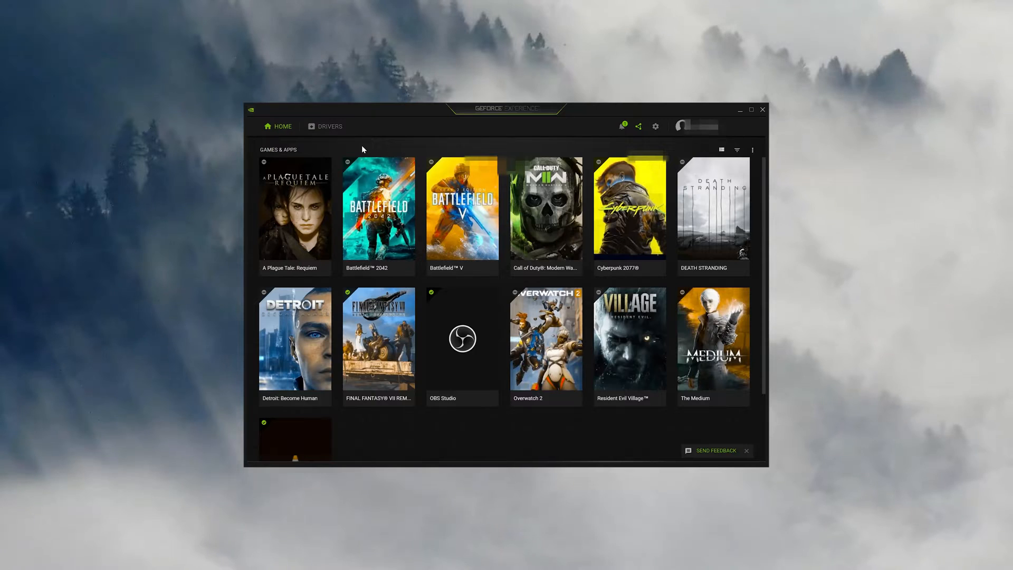
pyautogui.moveTo(754, 115)
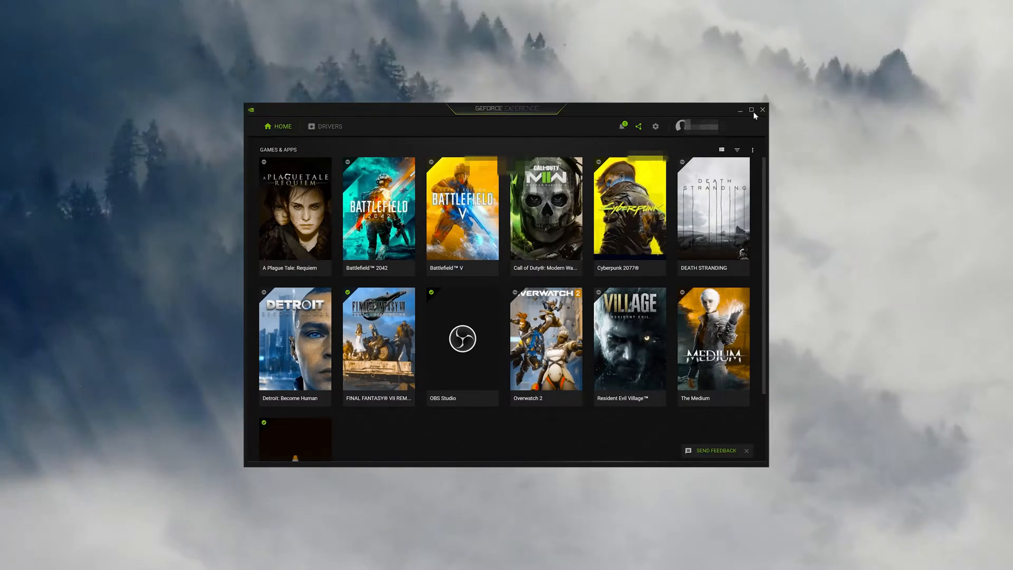
pyautogui.moveTo(762, 110)
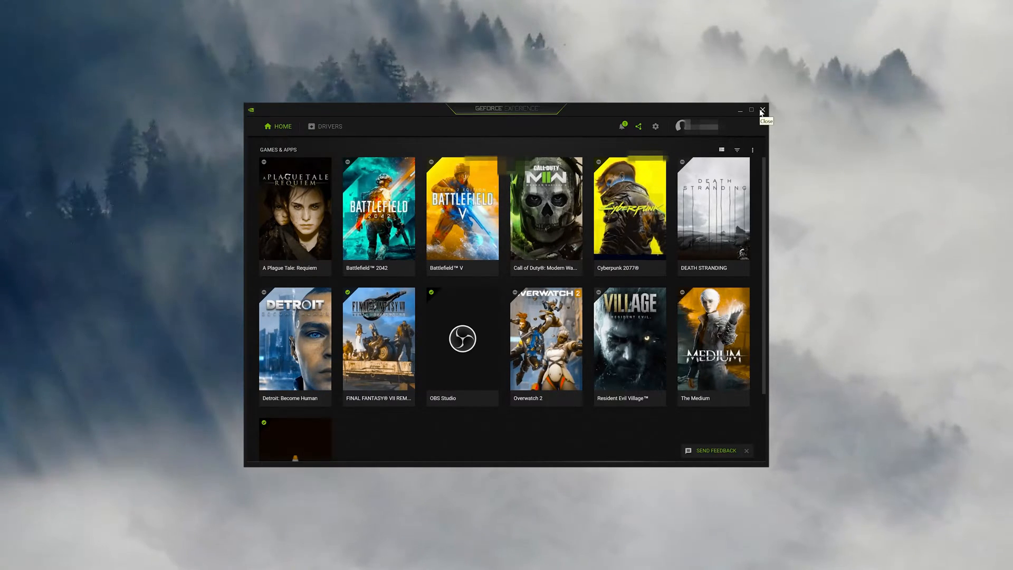
# - Close GeForce Experience and launch NVIDIA Control Panel from the NVIDIA Settings tray icon
pyautogui.click(762, 110)
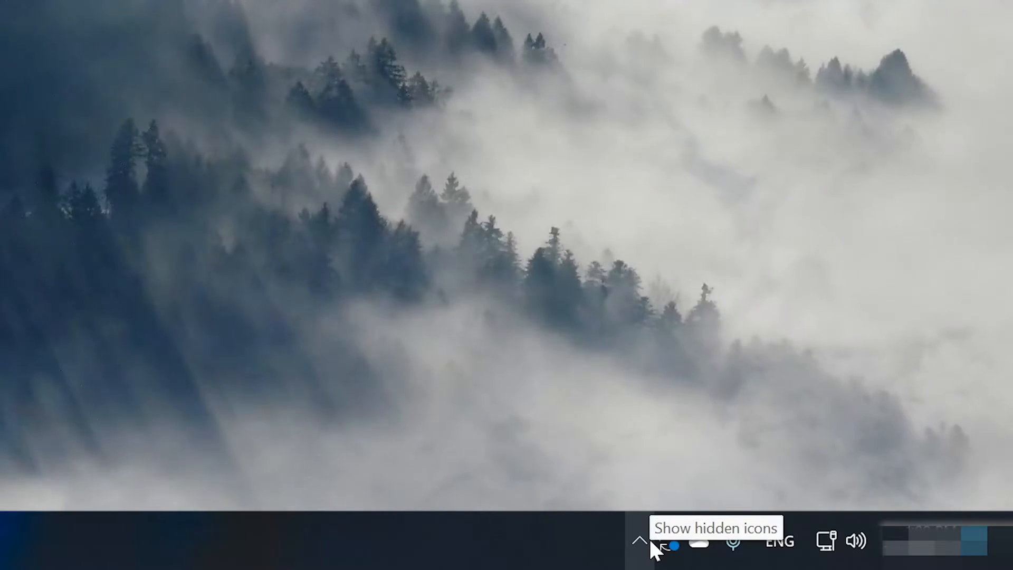
pyautogui.click(639, 541)
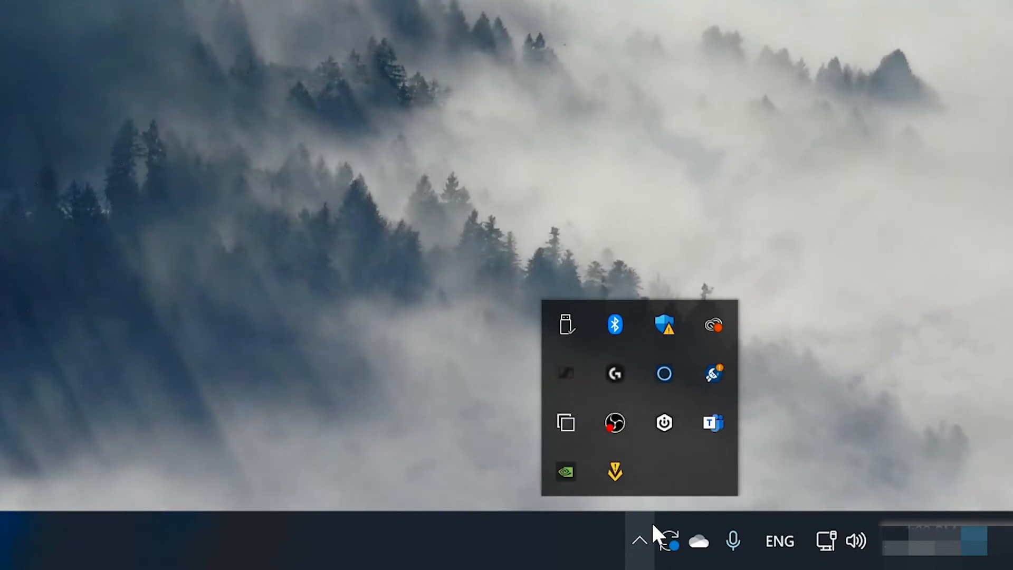
pyautogui.moveTo(566, 471)
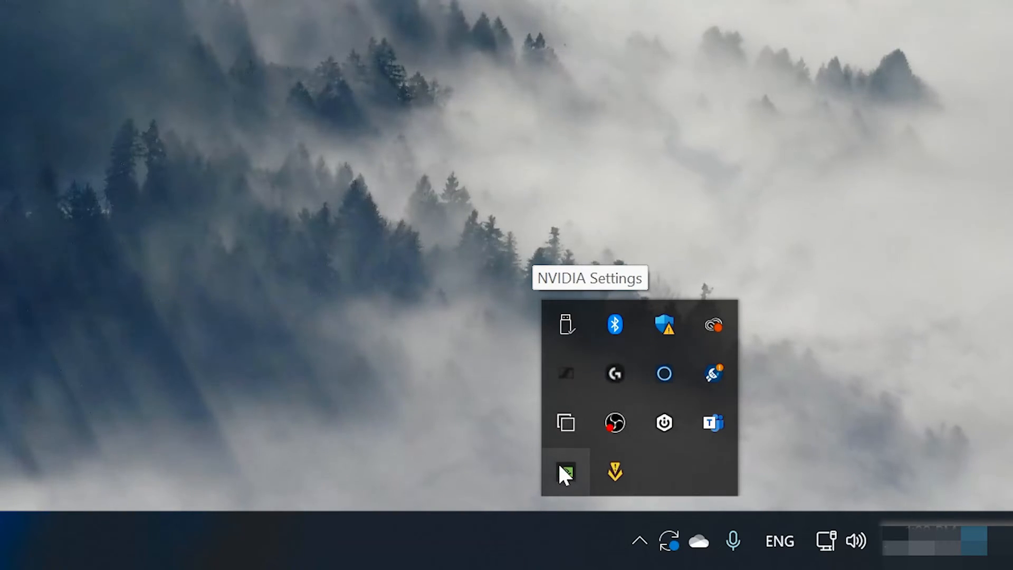
pyautogui.click(566, 472)
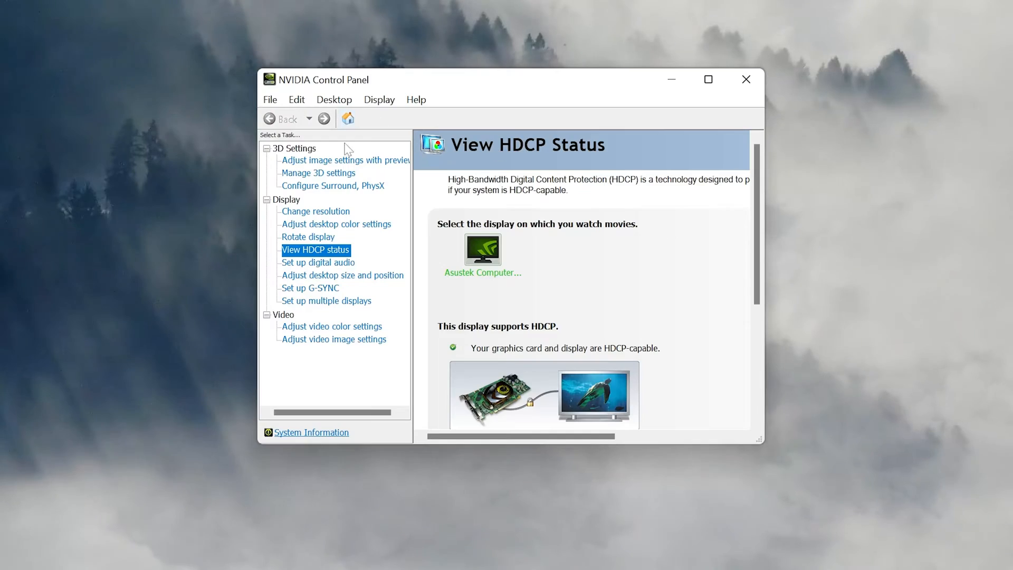